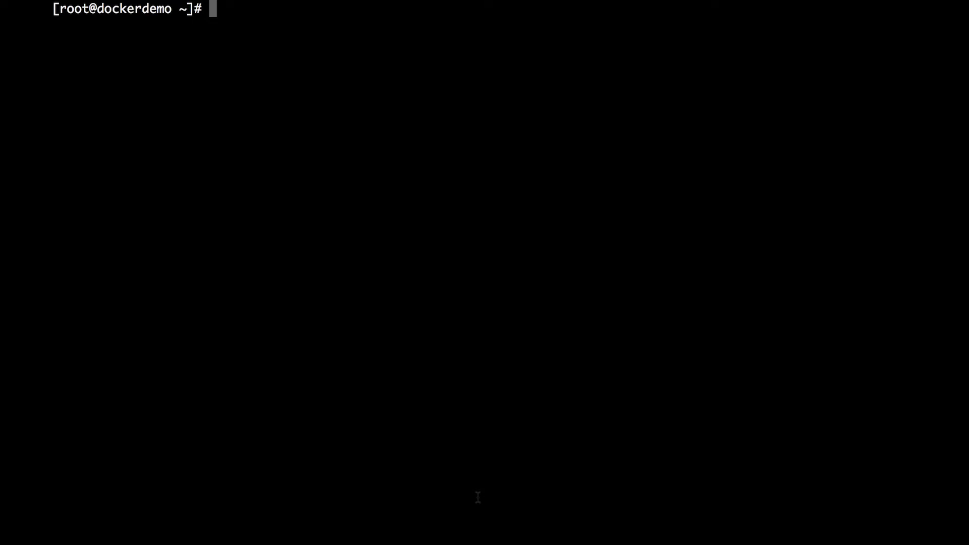
mouse_move(527, 473)
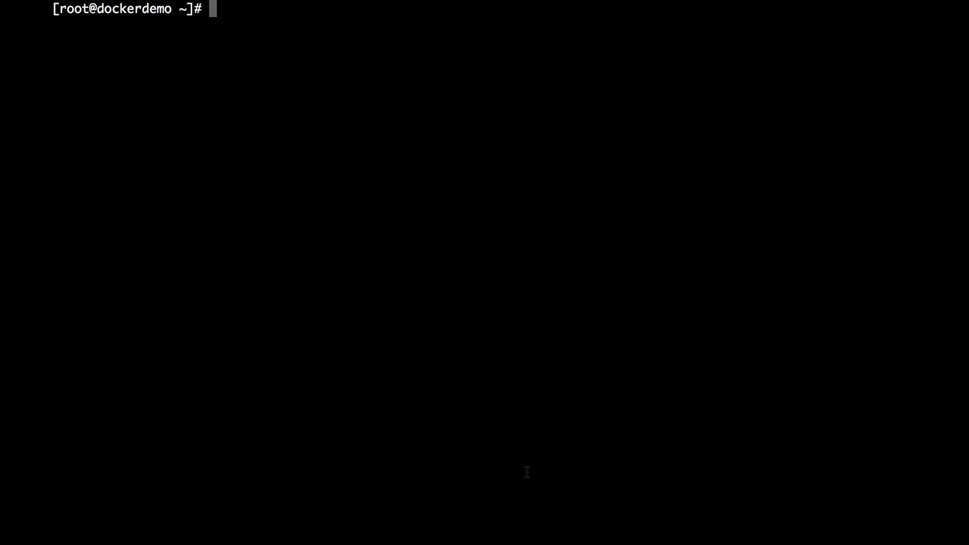
Have uname -a ready at the root prompt without running it.
type("uname -a")
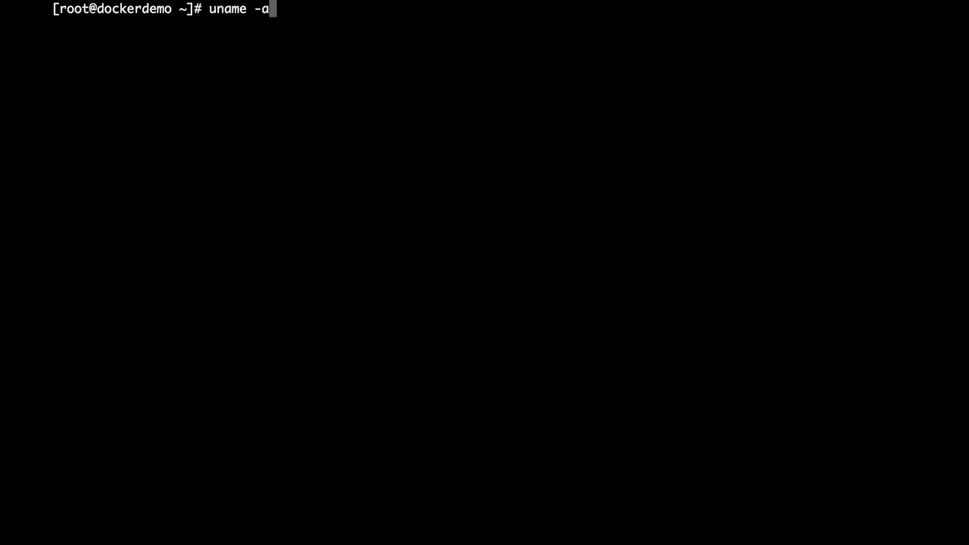
Run uname -a to show the 3.10.0-327.el7 x86_64 kernel, then begin cd /etc.
key("Return")
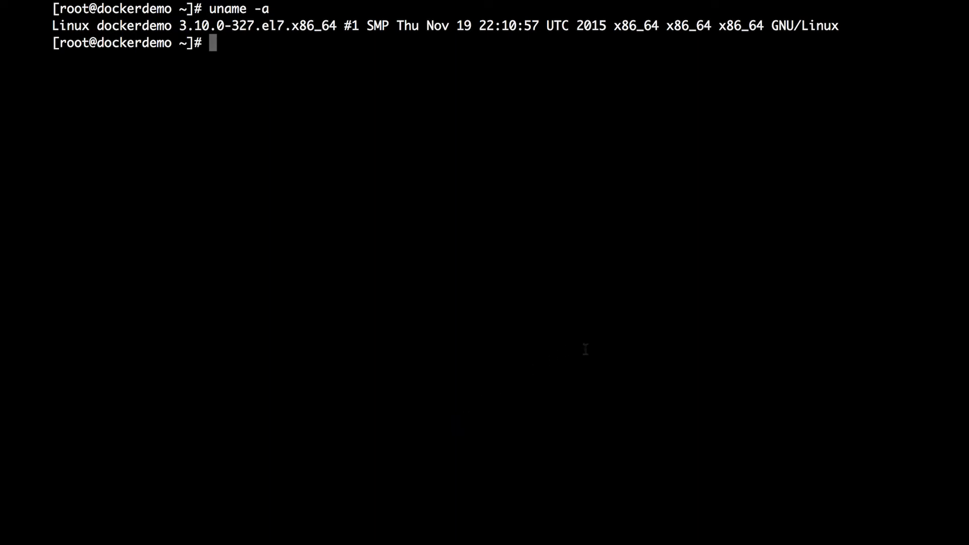
mouse_move(808, 285)
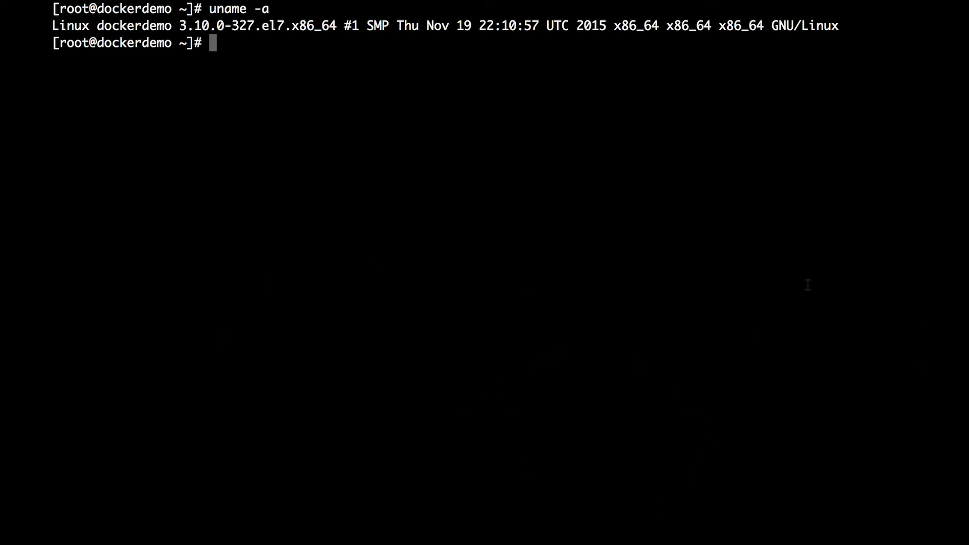
type("cd /et")
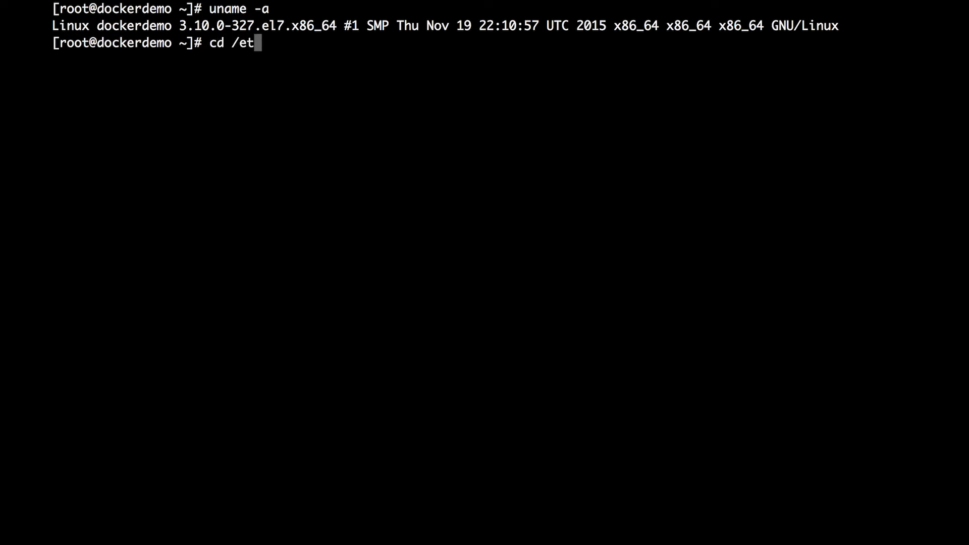
Enter /etc/yum.repos.d, display docker.repo's contents, and begin a yum install command.
key("Return")
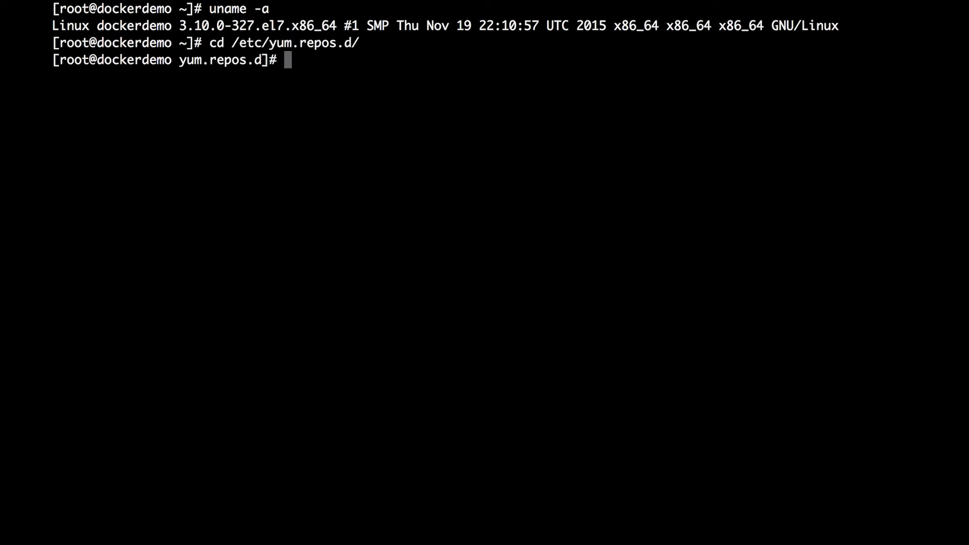
type("cat docker.repo")
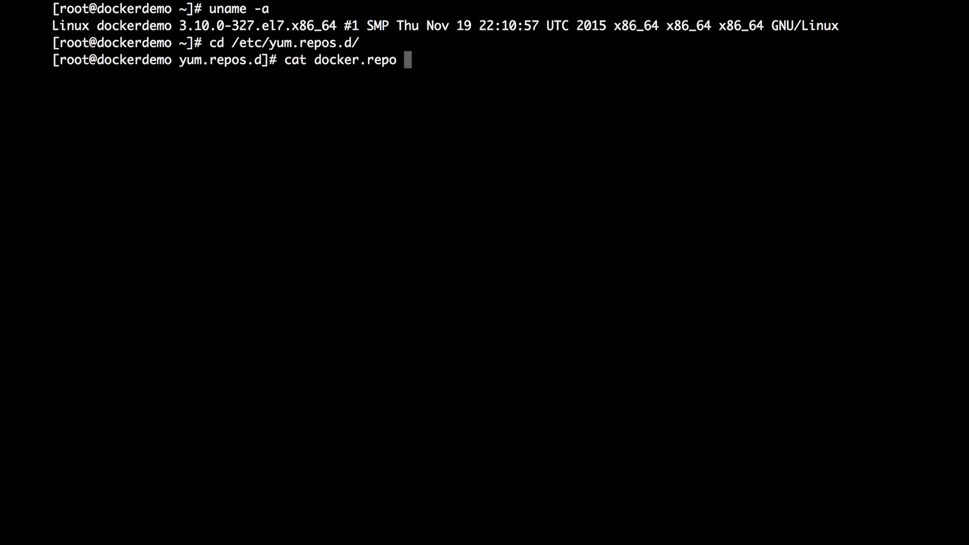
mouse_move(806, 285)
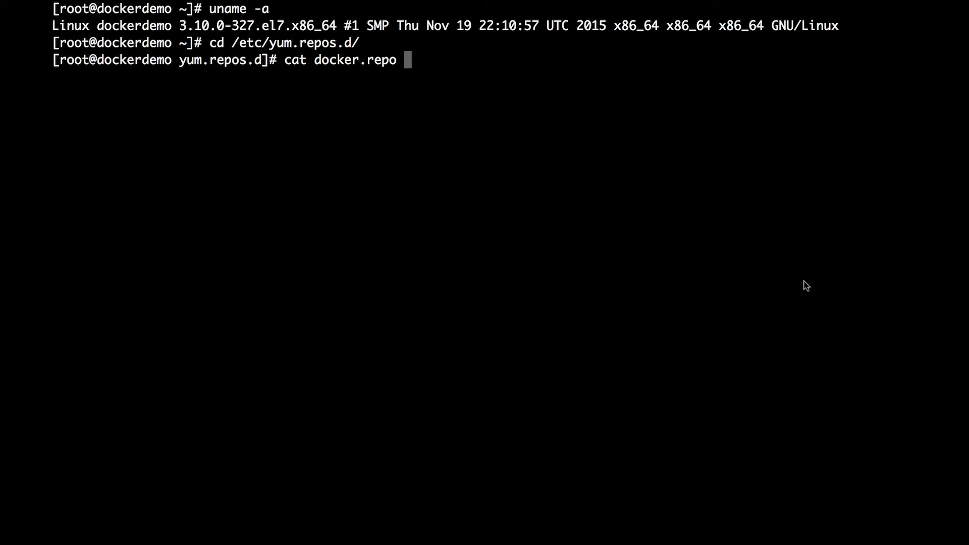
mouse_move(802, 282)
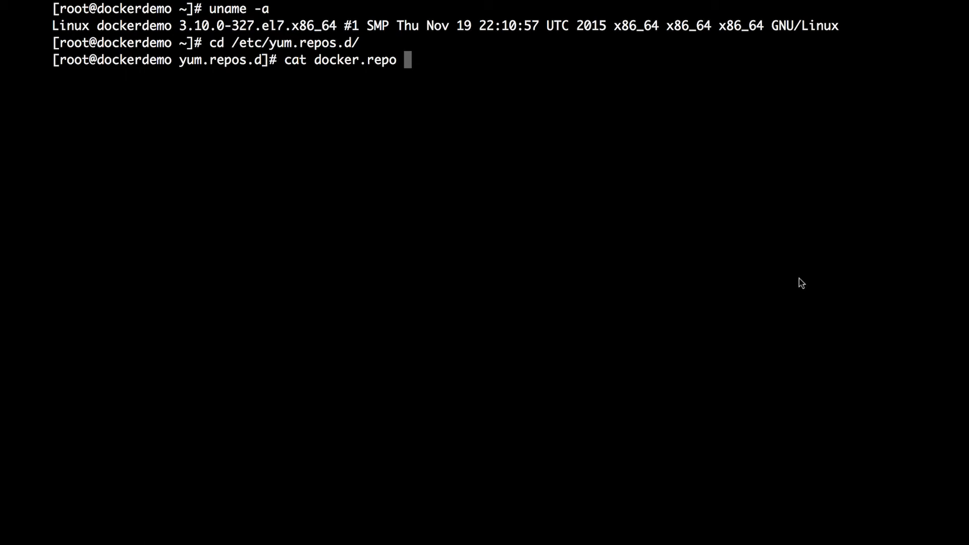
key("Return")
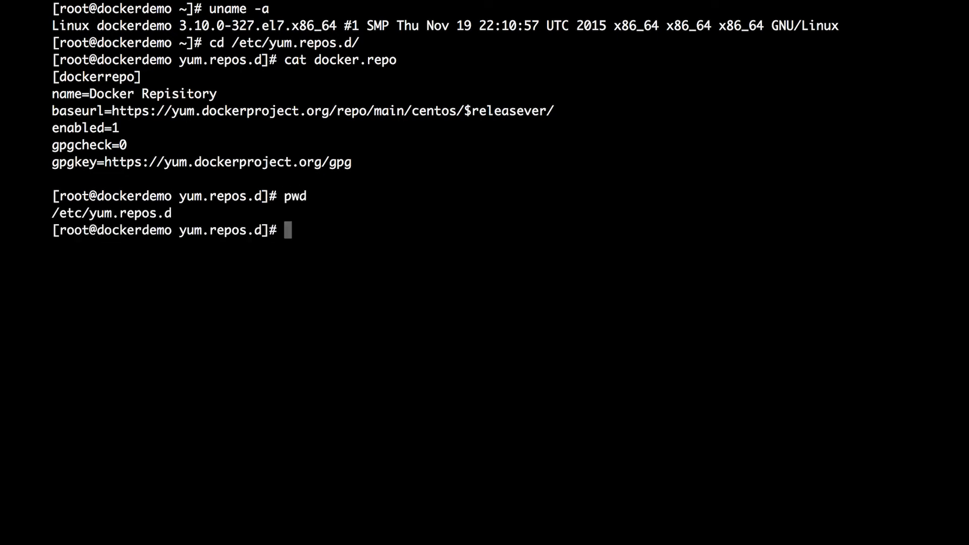
mouse_move(741, 122)
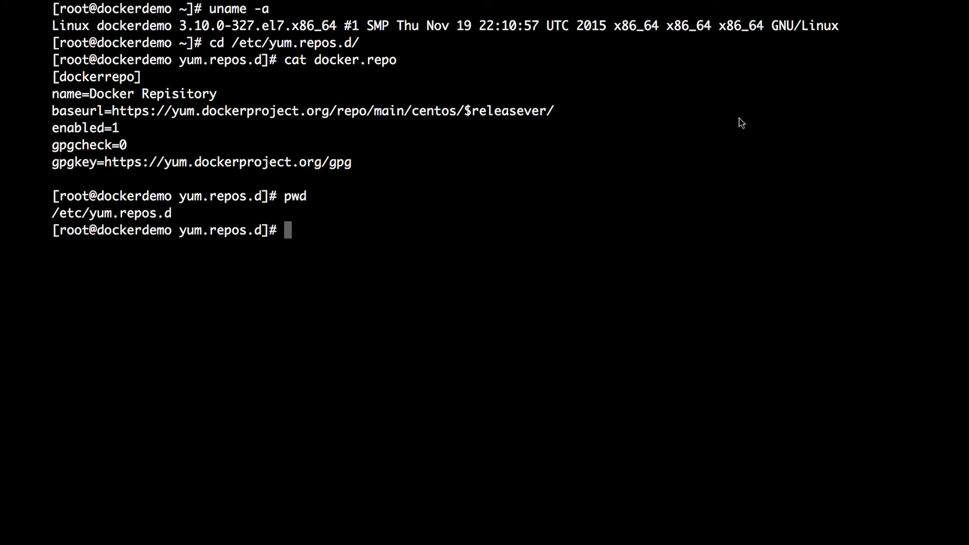
type("yum ins")
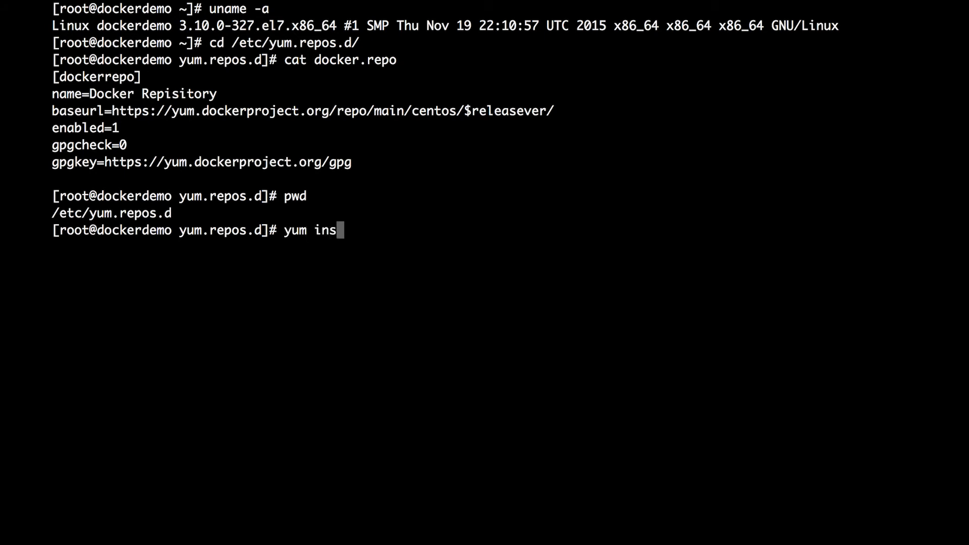
Run yum install docker-engine and confirm with y until it reports Complete!
type("tall")
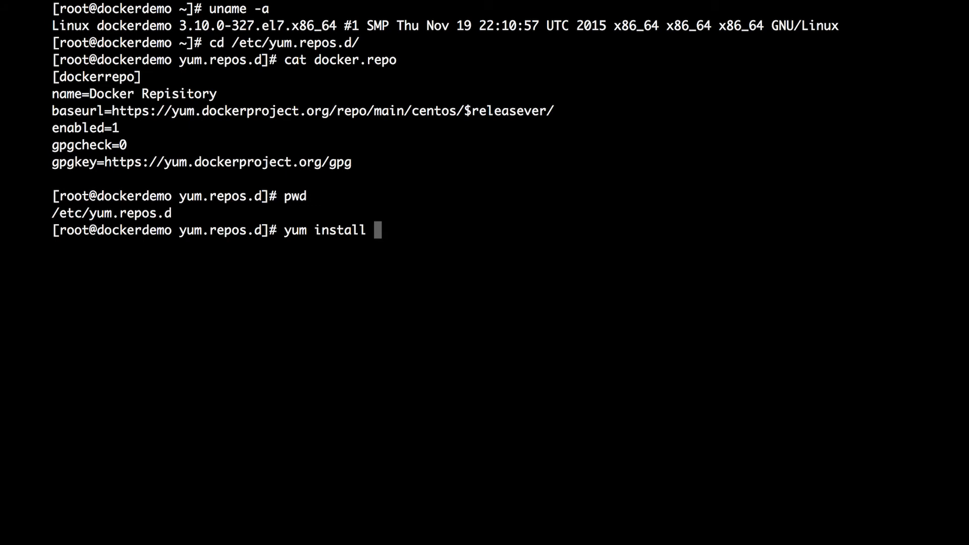
type("docker-engine")
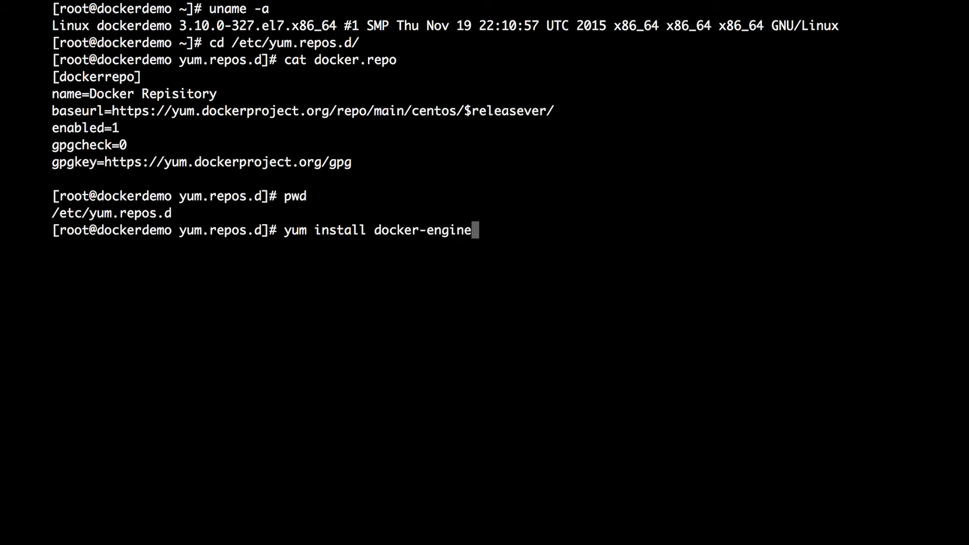
key("Return")
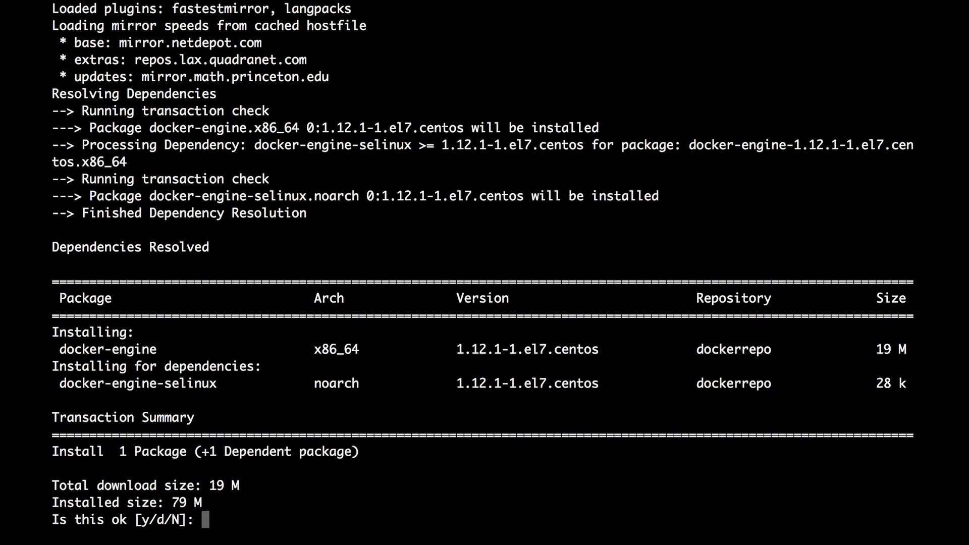
type("y")
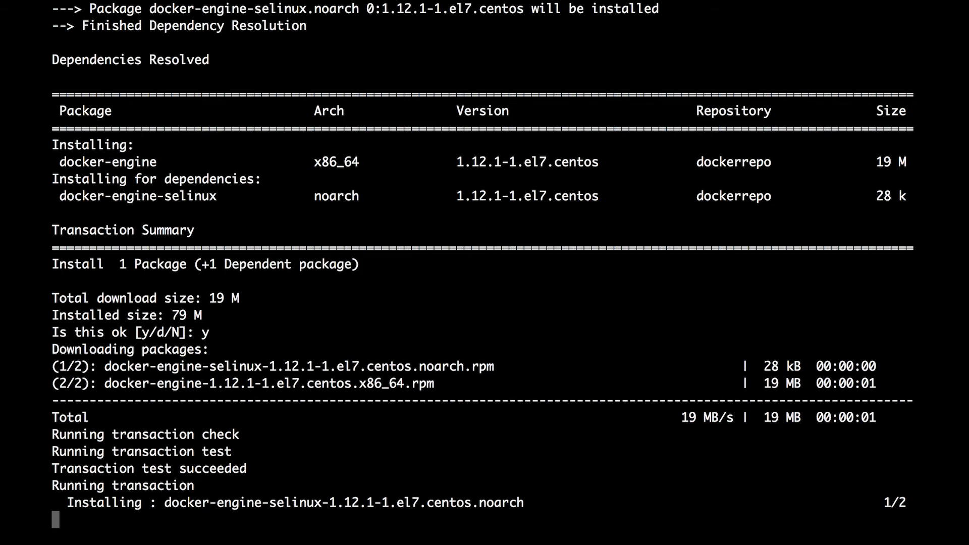
scroll("down", 3)
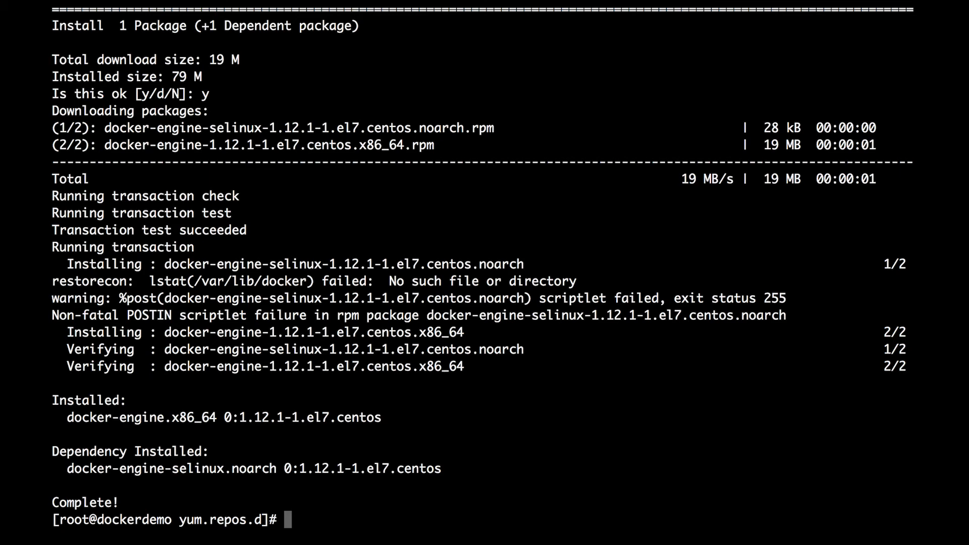
type("ssy")
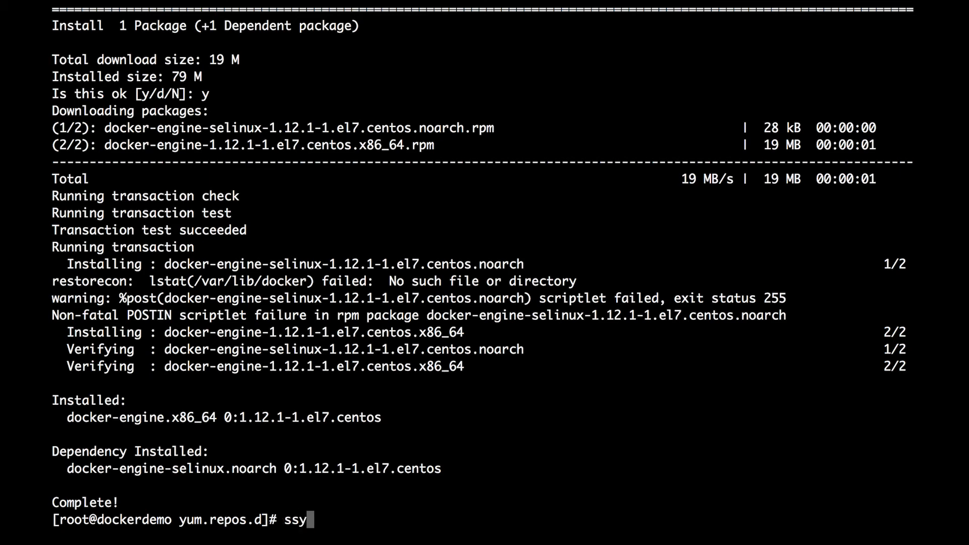
Start the Docker service with systemctl start docker.
type("systemctl start docker")
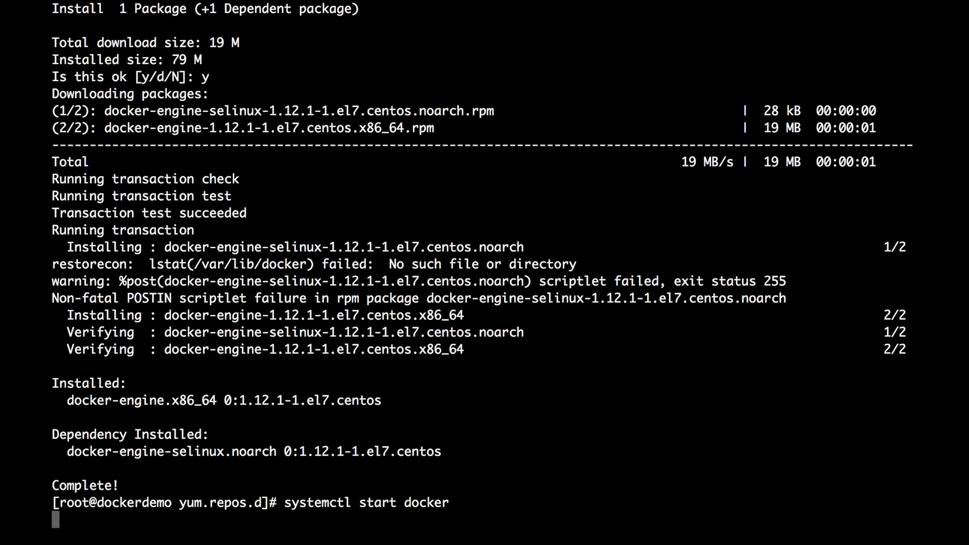
key("Return")
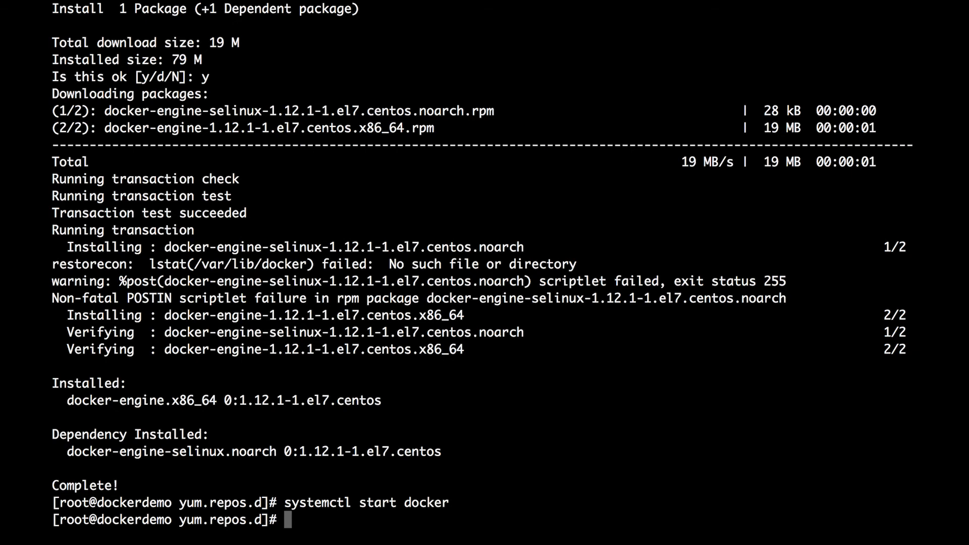
Enable Docker at boot with systemctl enable docker, creating the symlink.
type("systemc")
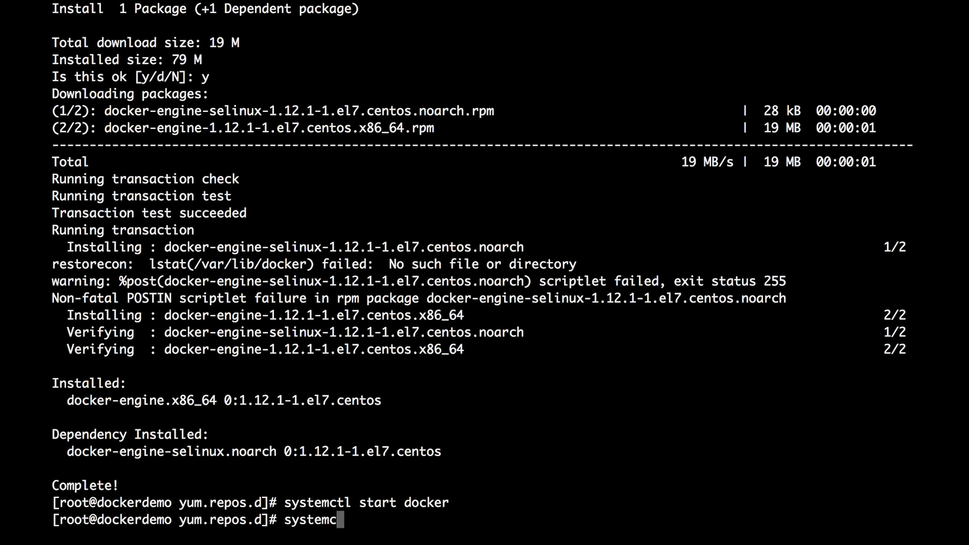
type("tl")
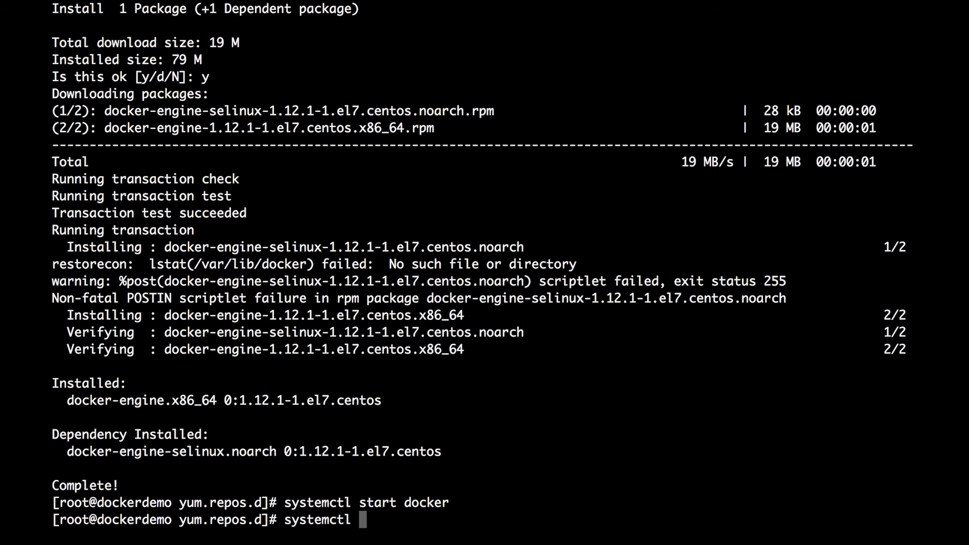
type("enable docker")
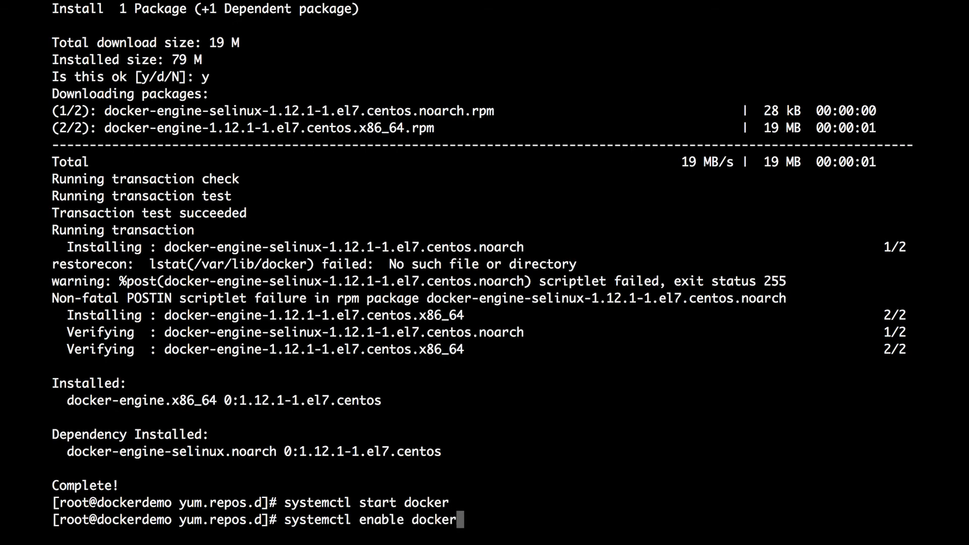
key("Return")
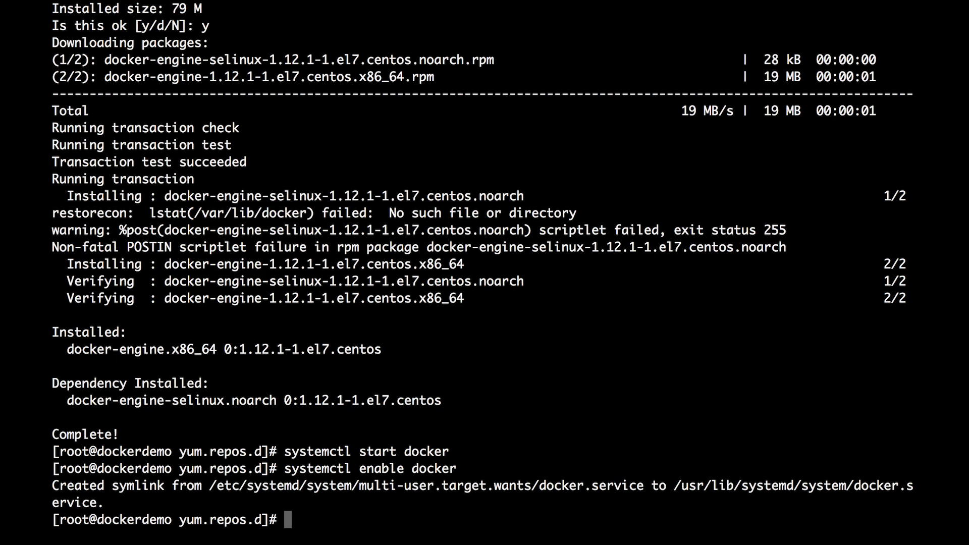
Add user aaron to the docker group with usermod -aG docker aaron.
type("usermod -aG")
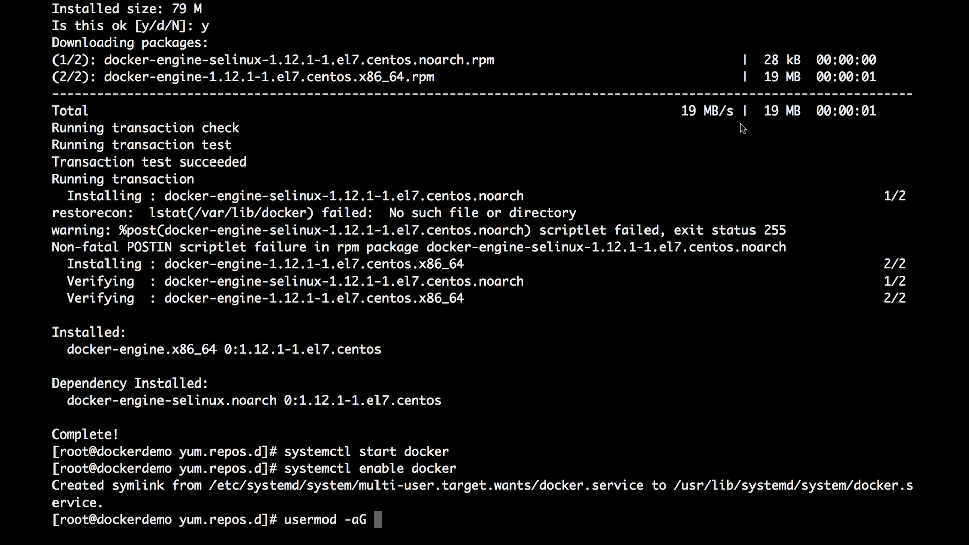
type("docker")
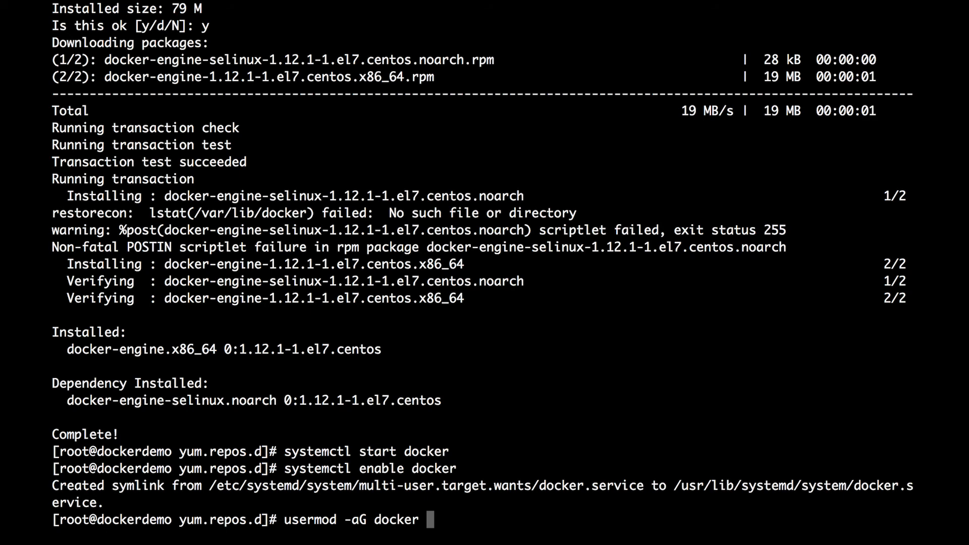
type("aaron")
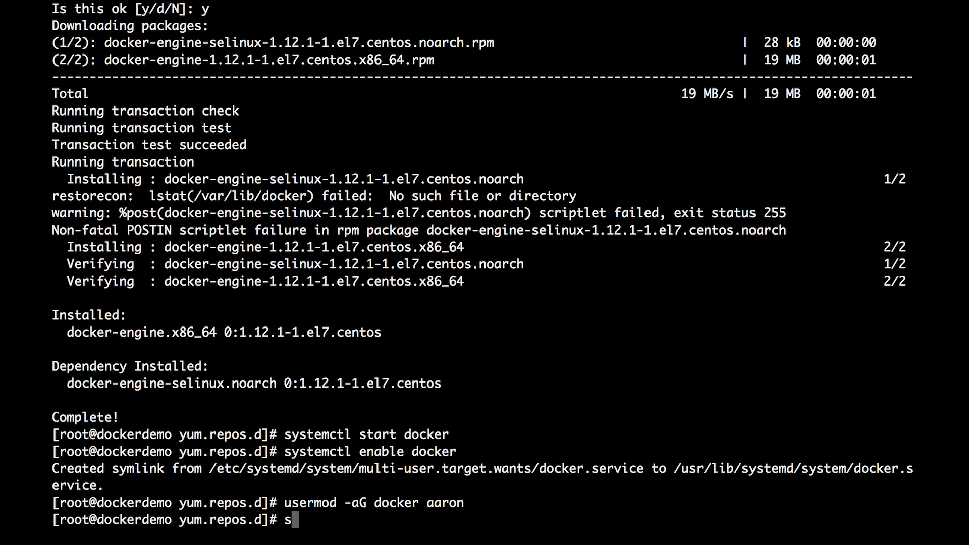
Log in via ssh aaron@localhost and begin docker run hello-world.
type("sh aaron@localhost")
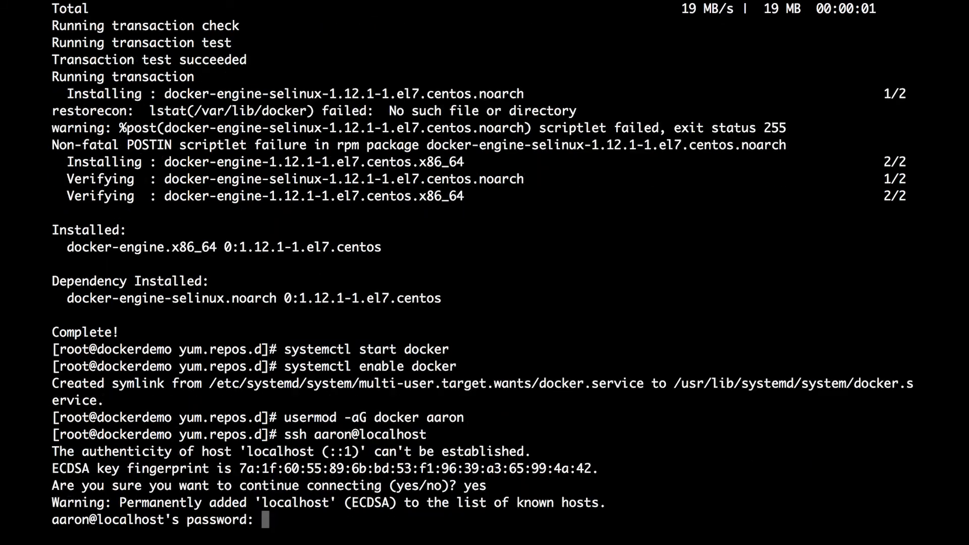
key("Return")
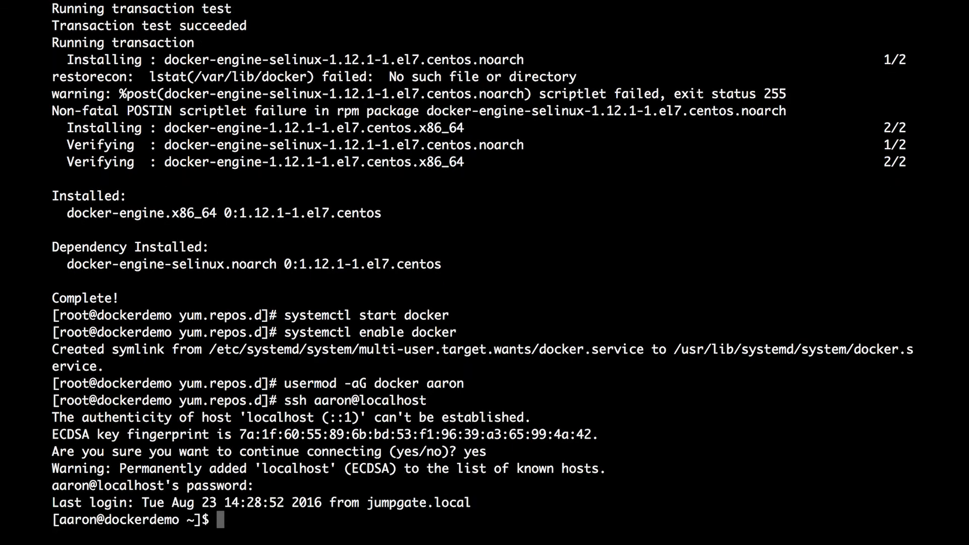
type("docker run hello-world")
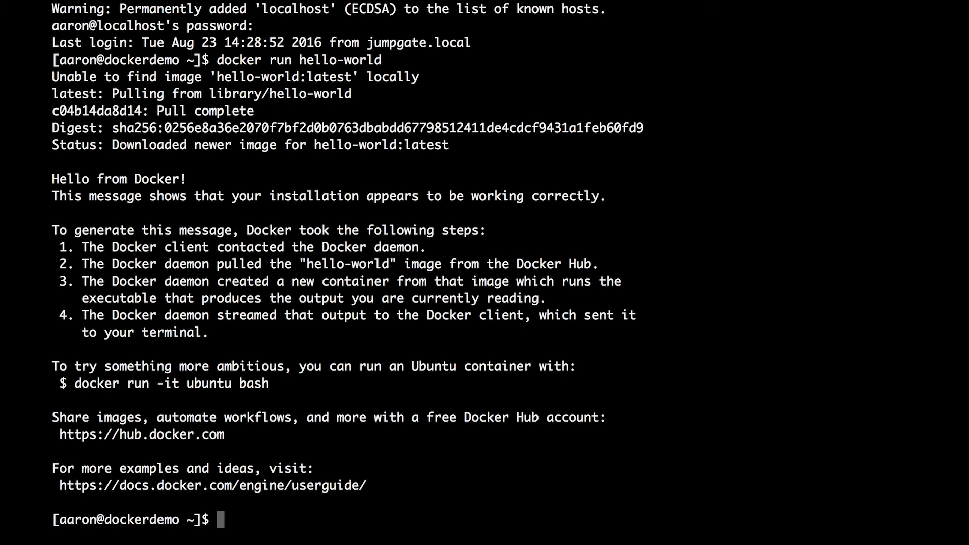
mouse_move(710, 99)
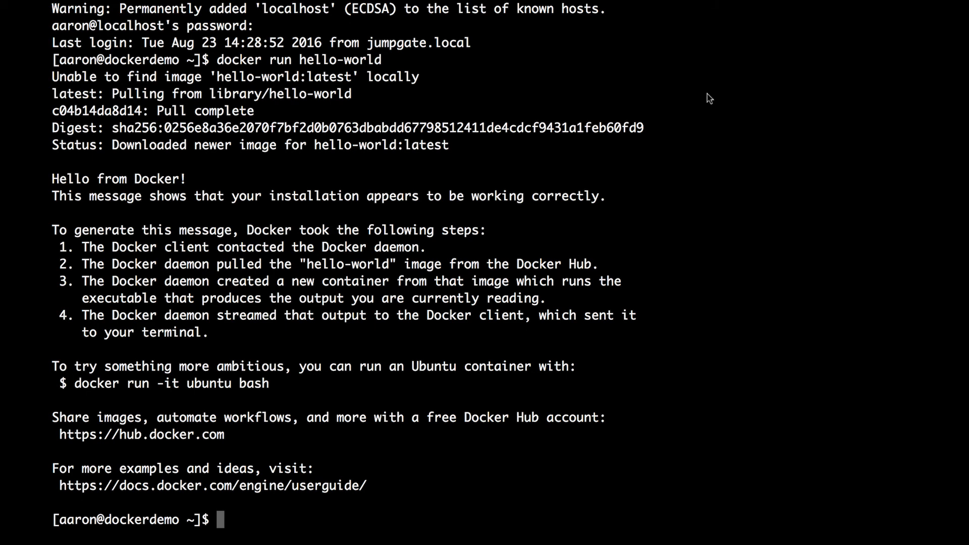